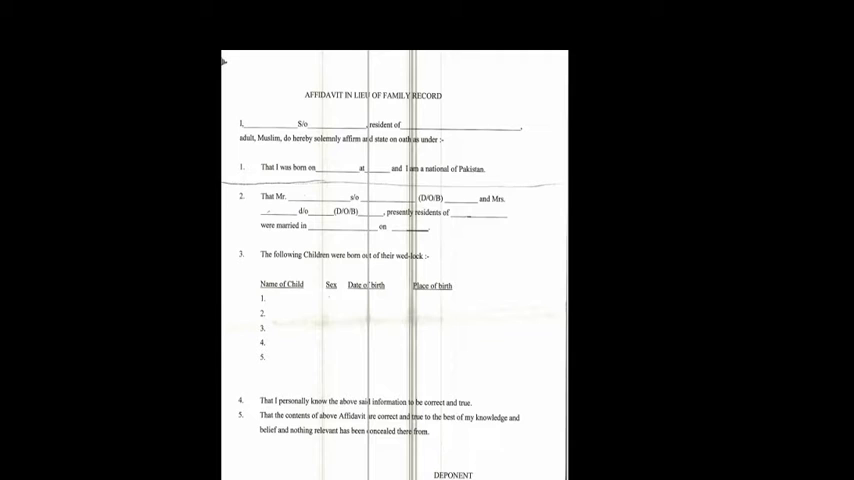
{"action": "mouse_move", "coordinate": [237, 324]}
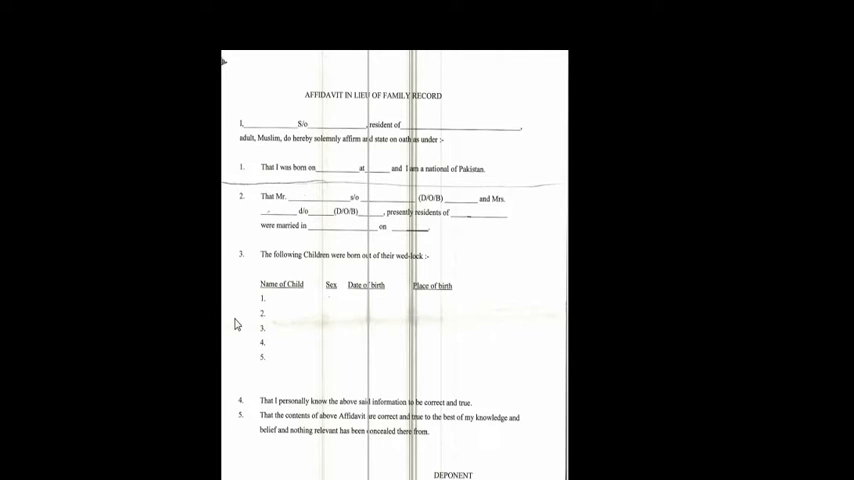